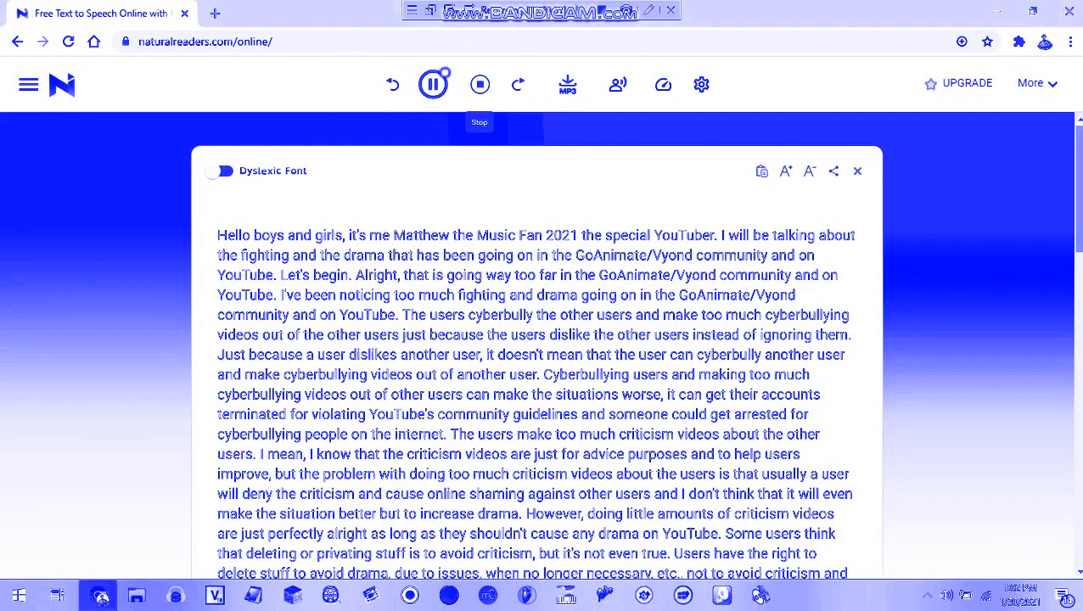
- Show the caption bar so the essay's opening sentence displays with each spoken word highlighted
click(432, 83)
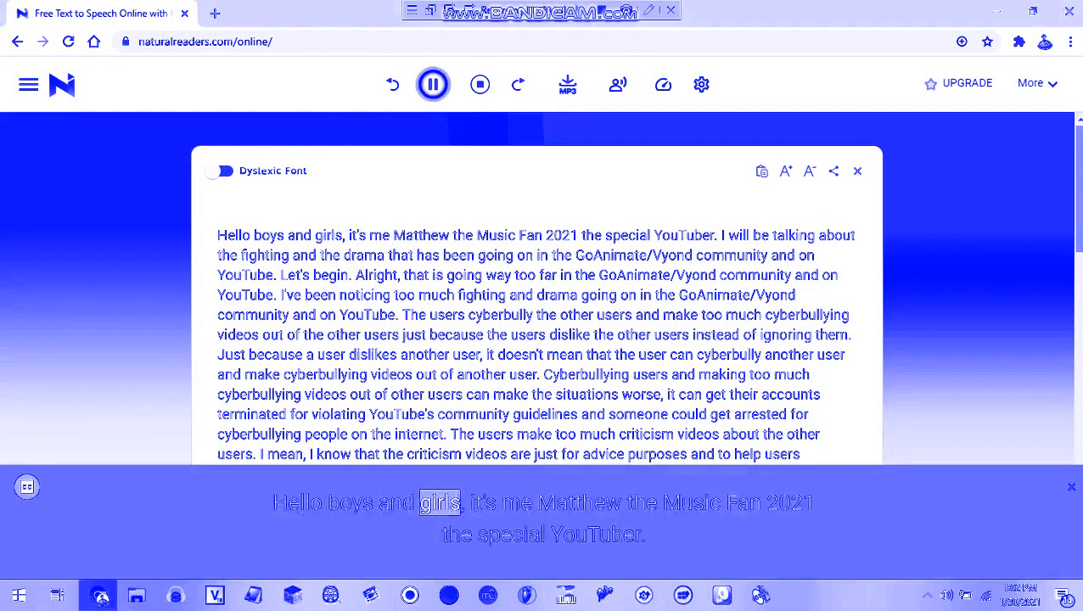